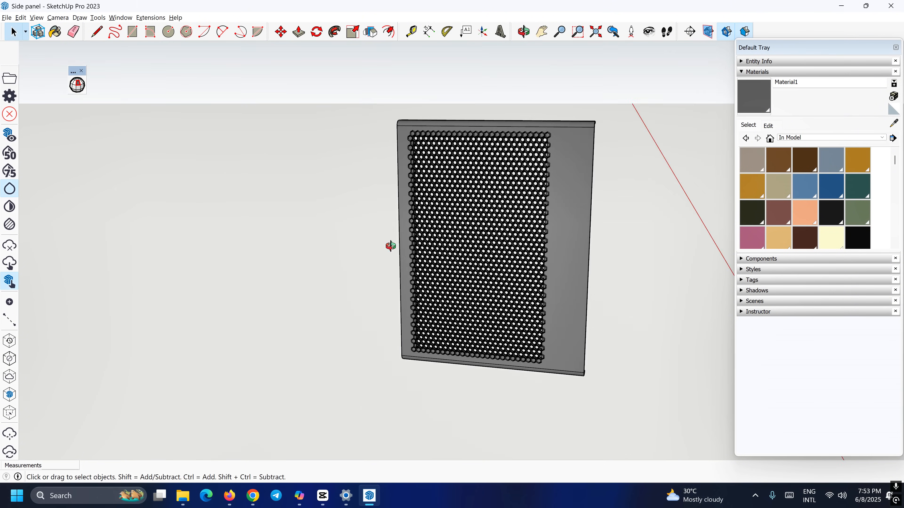
View the RTX 5060 sensor readings during the render test, then reach Cyberpunk 2077's main menu.
left_click(524, 31)
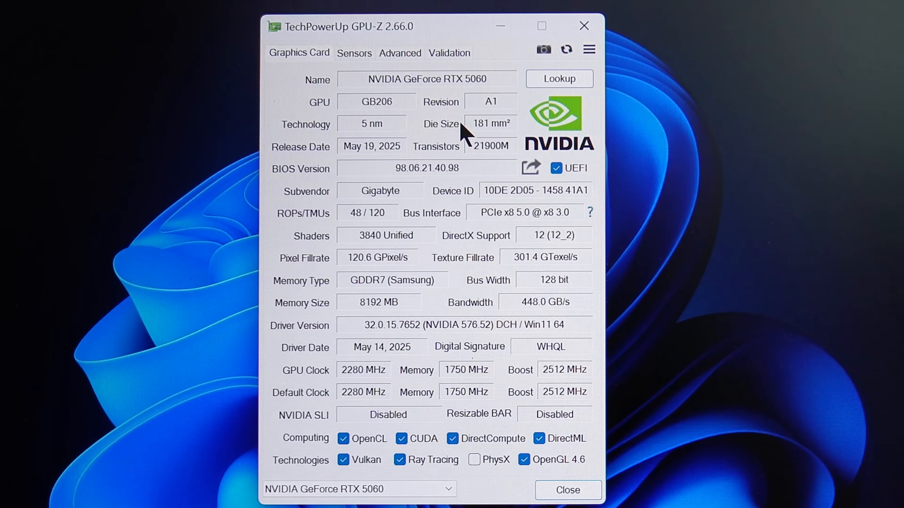
mouse_move(473, 66)
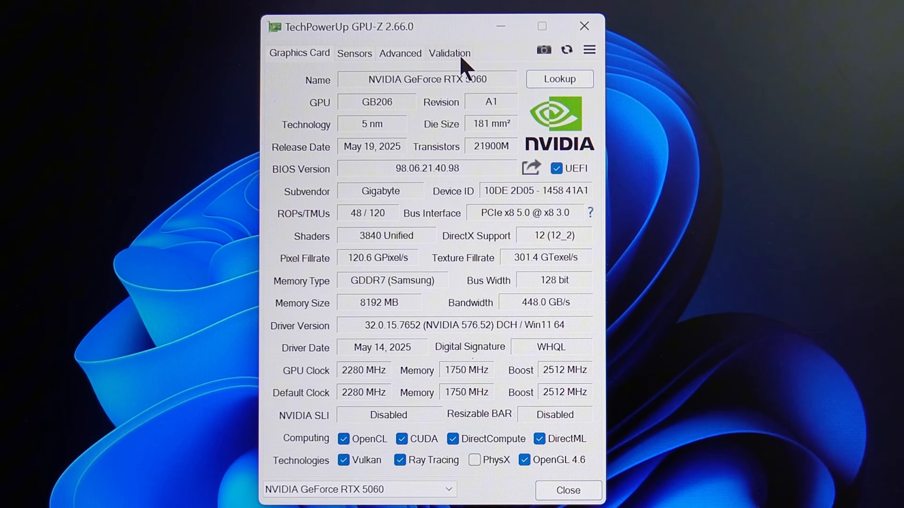
mouse_move(400, 80)
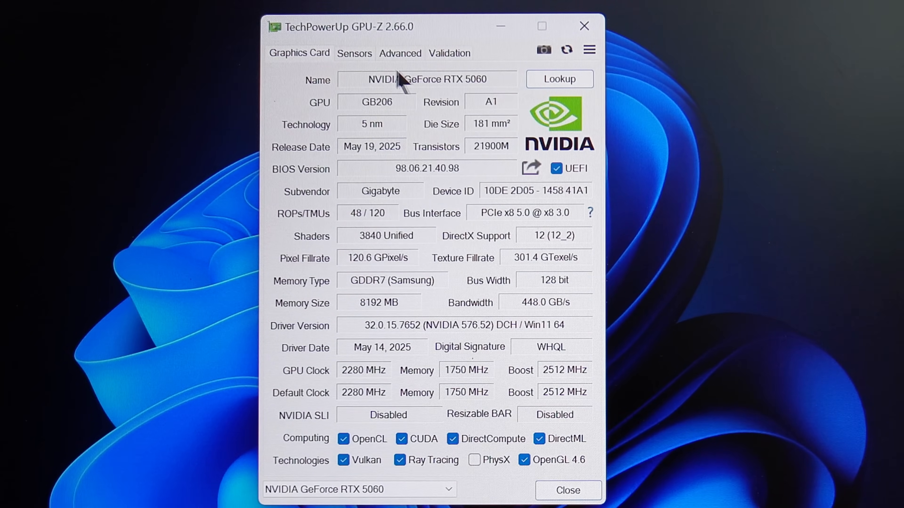
mouse_move(603, 216)
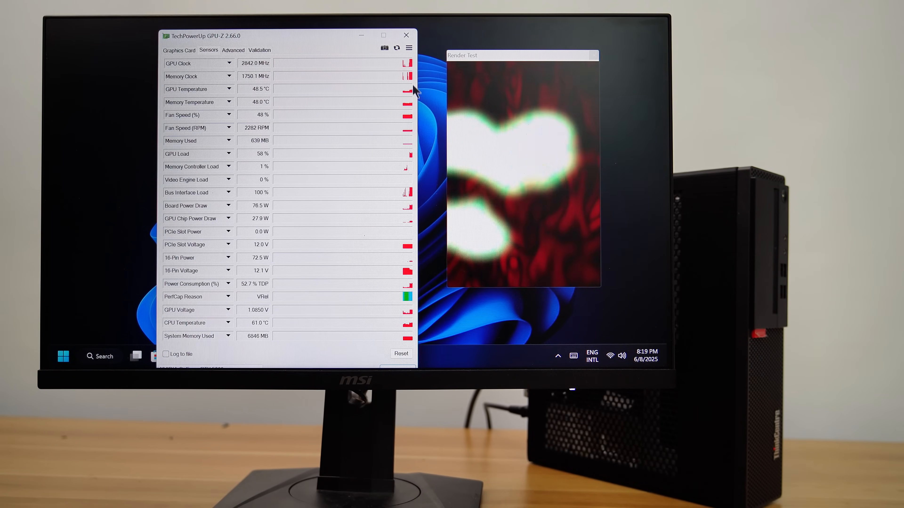
mouse_move(191, 218)
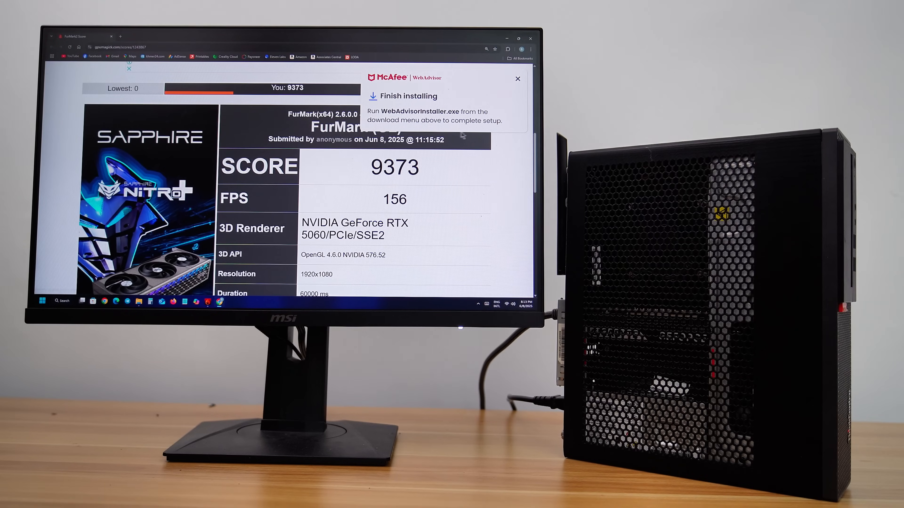
left_click(517, 79)
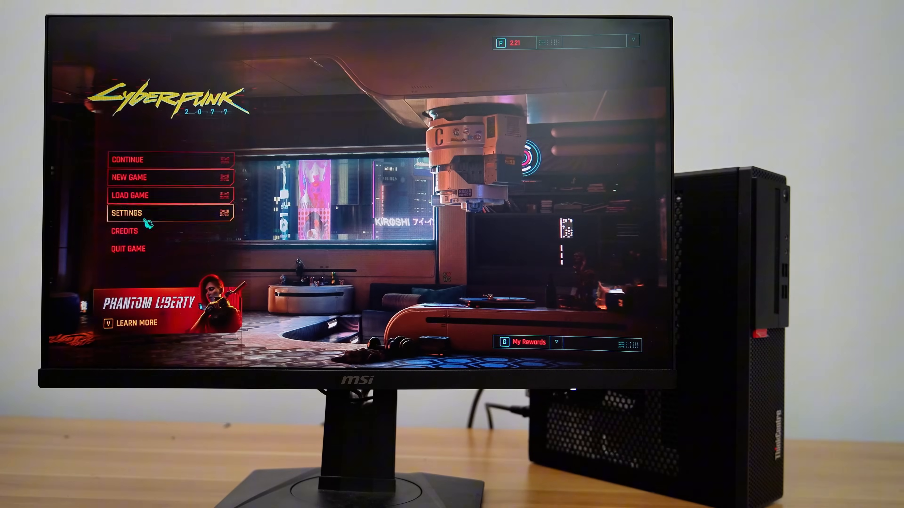
Run the built-in benchmark from Graphics settings at Ultra with 4X DLSS frame generation, averaging 260.45 FPS.
left_click(126, 212)
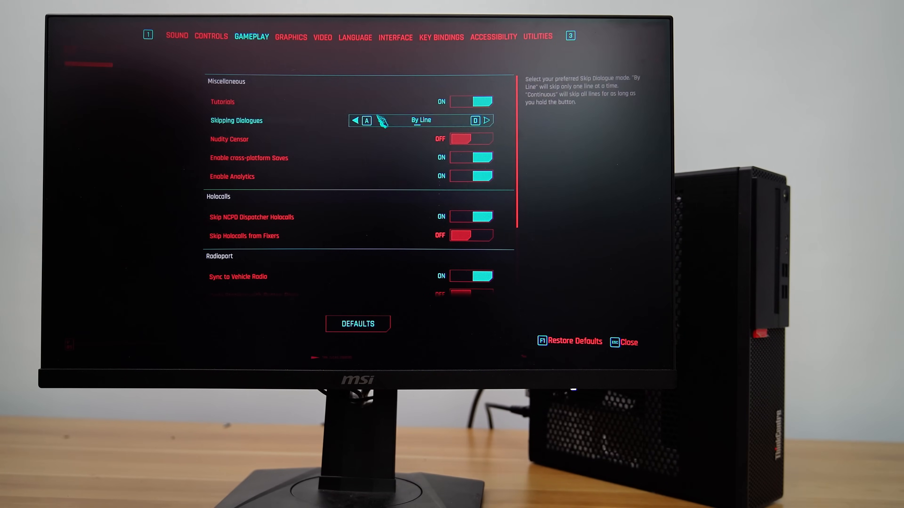
scroll("down", 3)
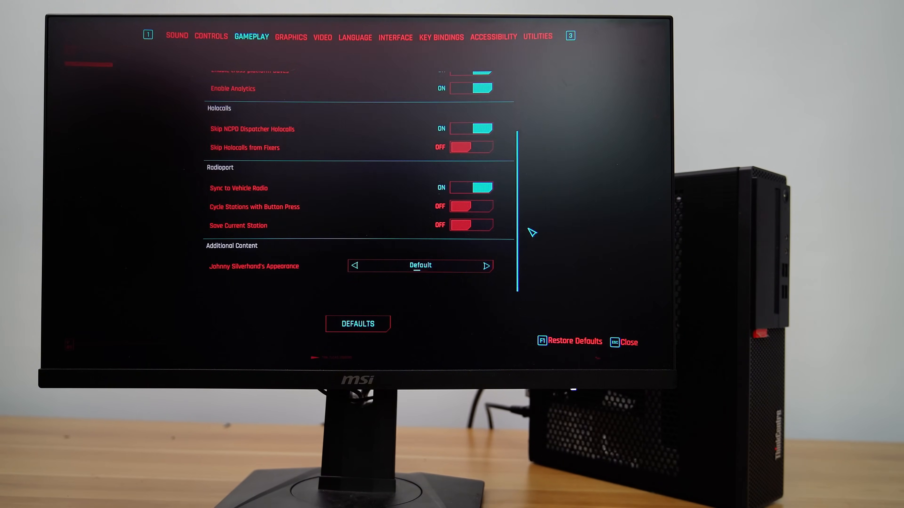
left_click(290, 37)
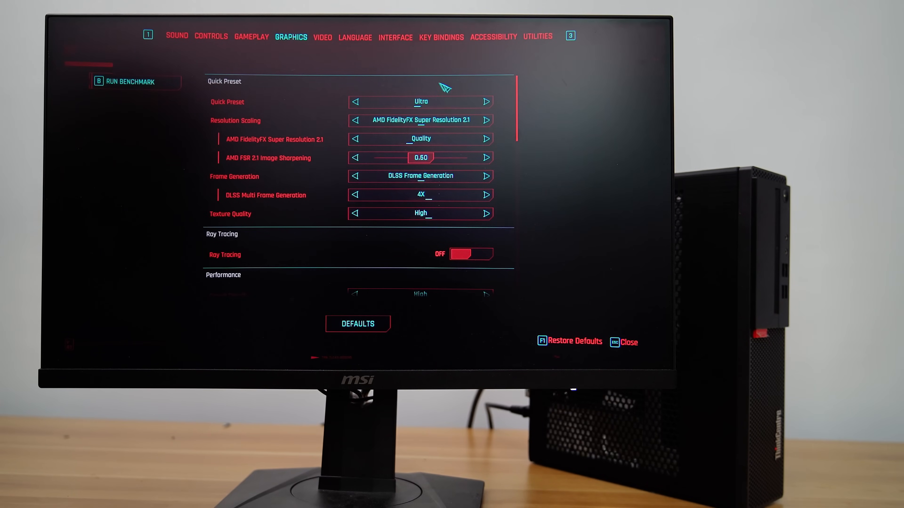
scroll("down", 3)
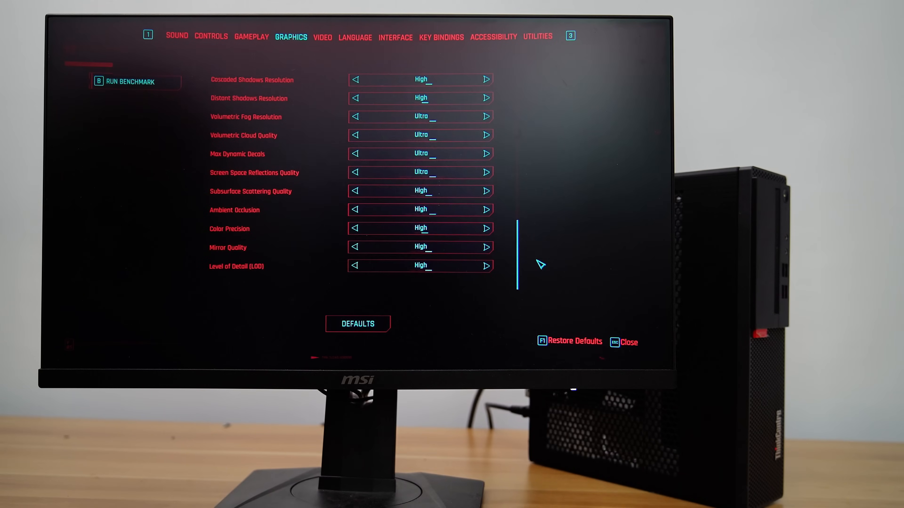
left_click(135, 81)
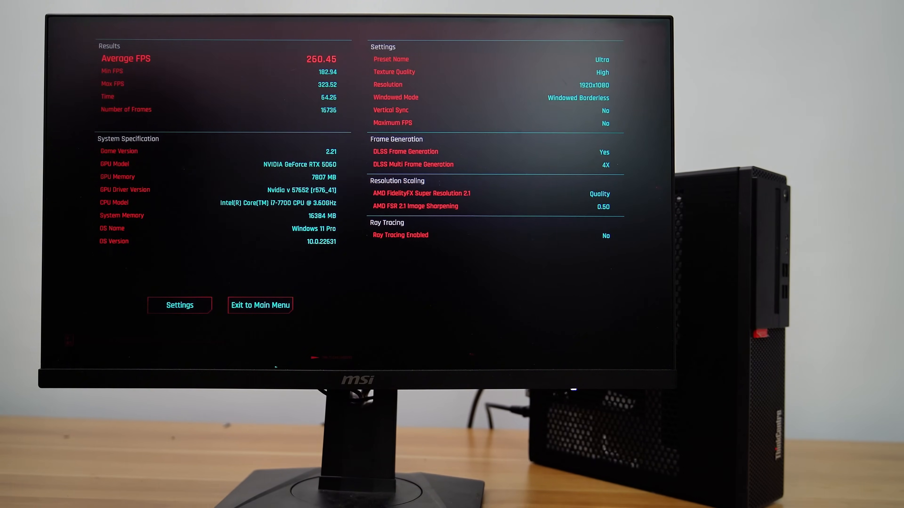
Return from the results screen to graphics settings to turn frame generation off.
left_click(179, 305)
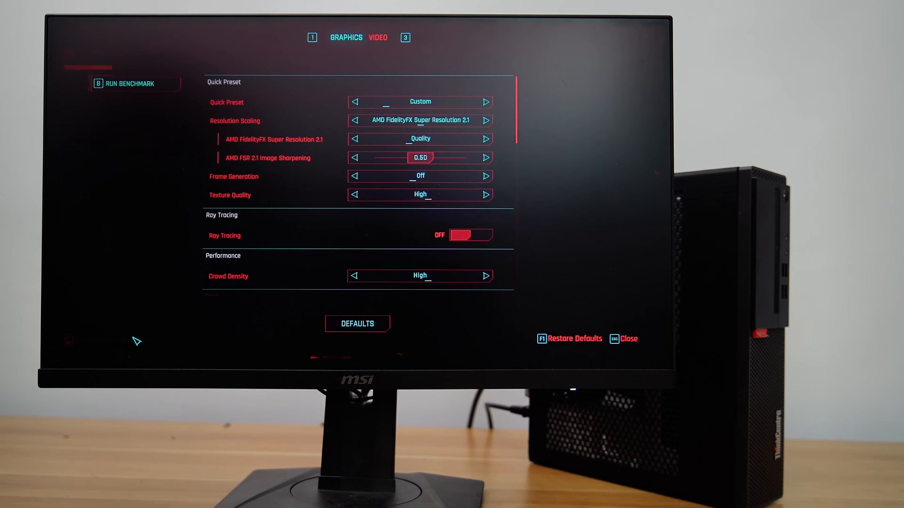
mouse_move(398, 111)
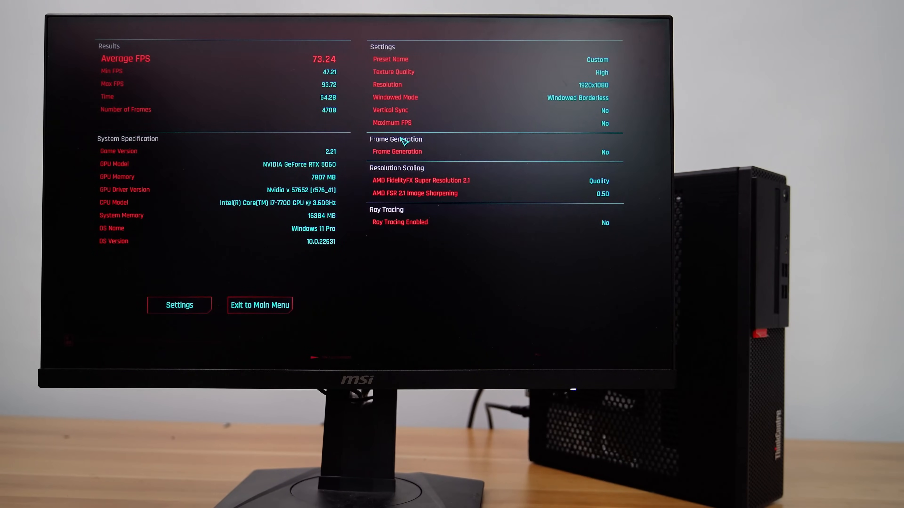
mouse_move(258, 360)
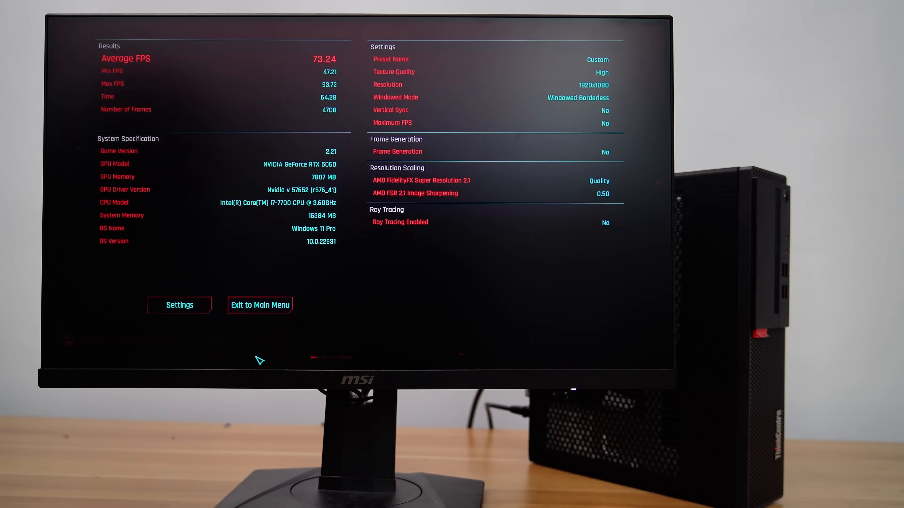